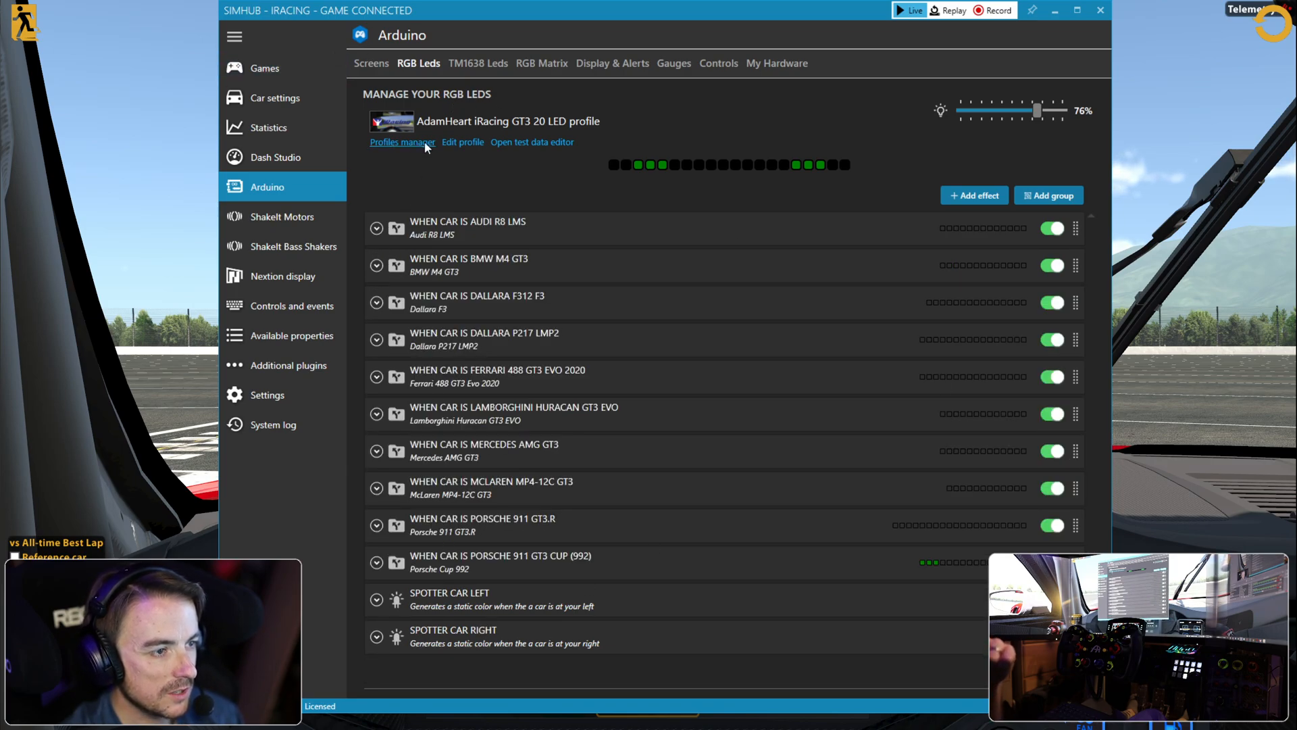
- Open the Profiles manager to browse the available iRacing RGB LED profiles
{"action": "left_click", "coordinate": [402, 141]}
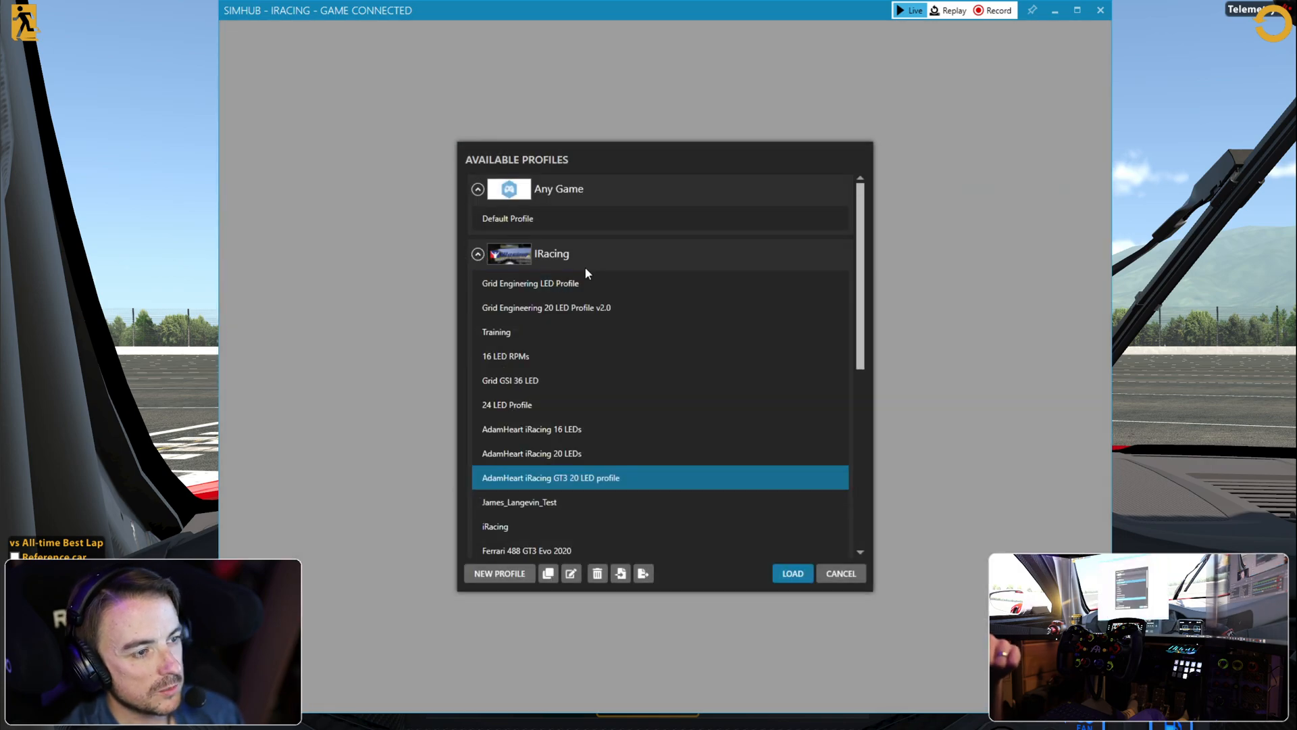
{"action": "scroll", "scroll_direction": "down", "scroll_amount": 3}
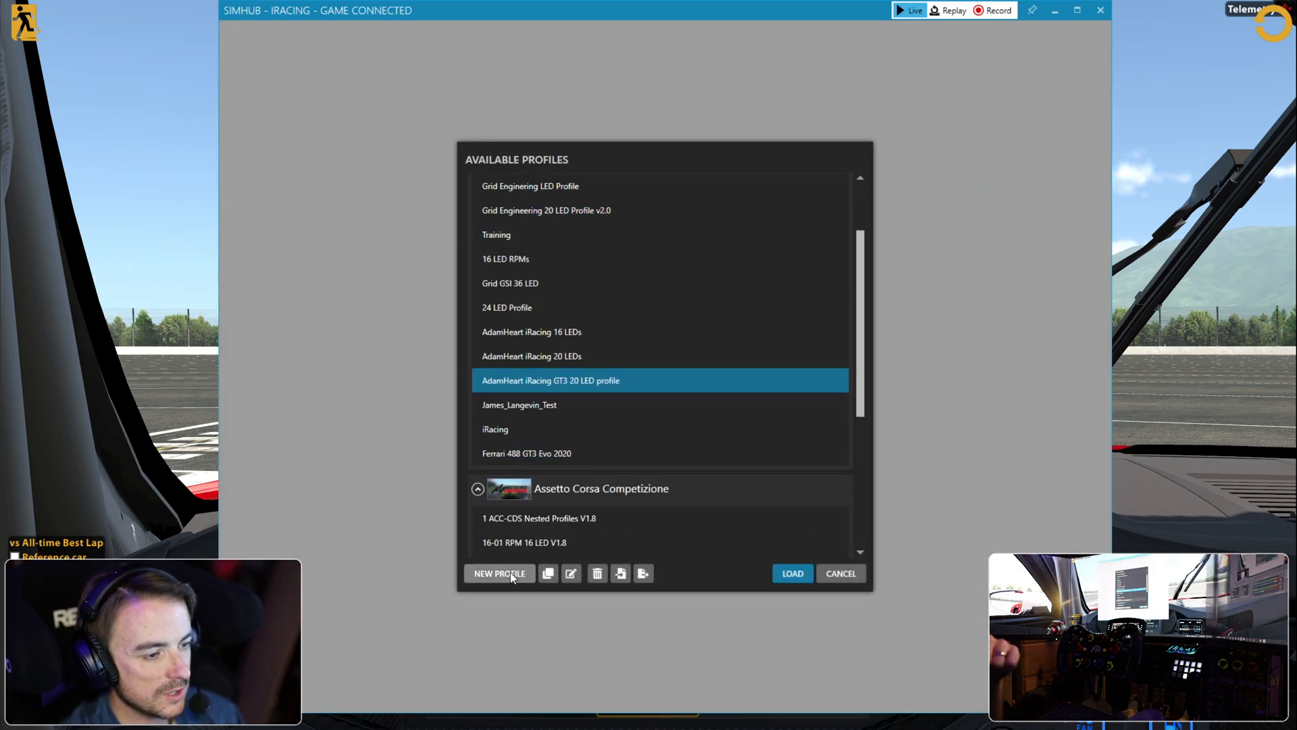
- Create a new iRacing RGB LED profile named 'Porrsche Cup'
{"action": "left_click", "coordinate": [498, 572]}
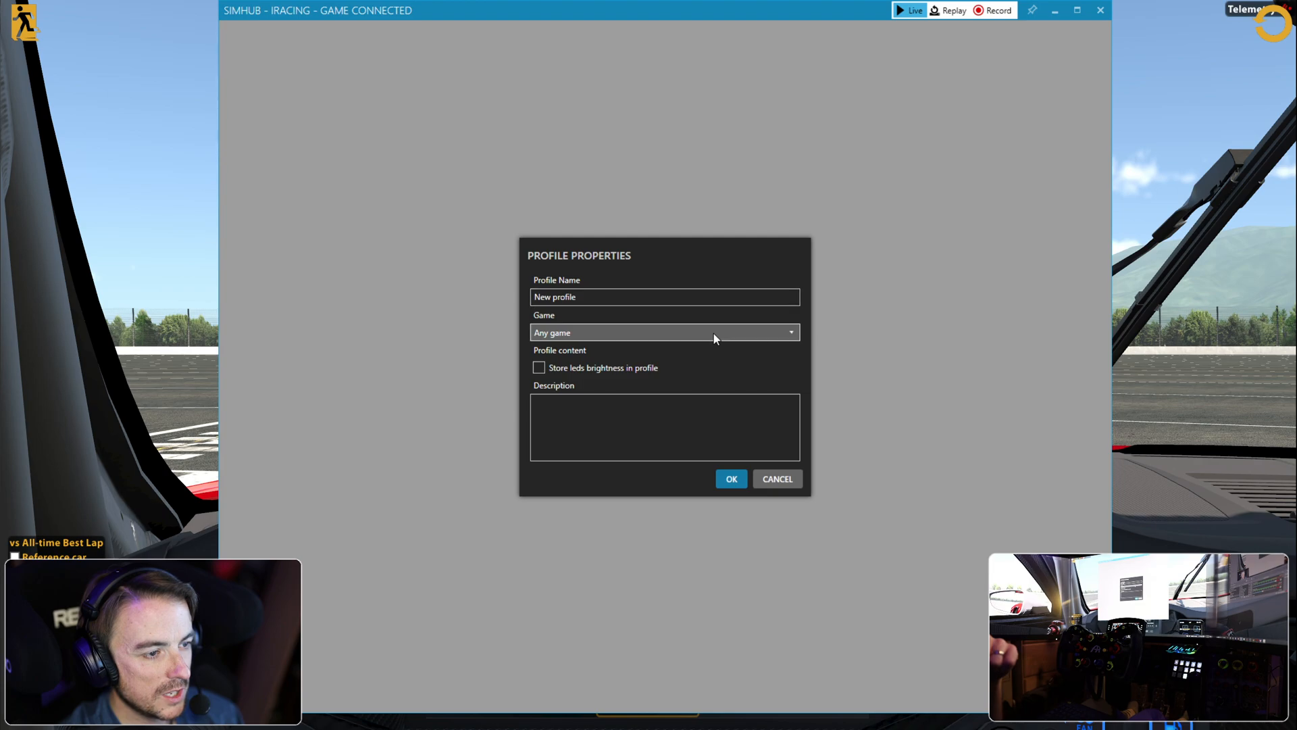
{"action": "mouse_move", "coordinate": [649, 519]}
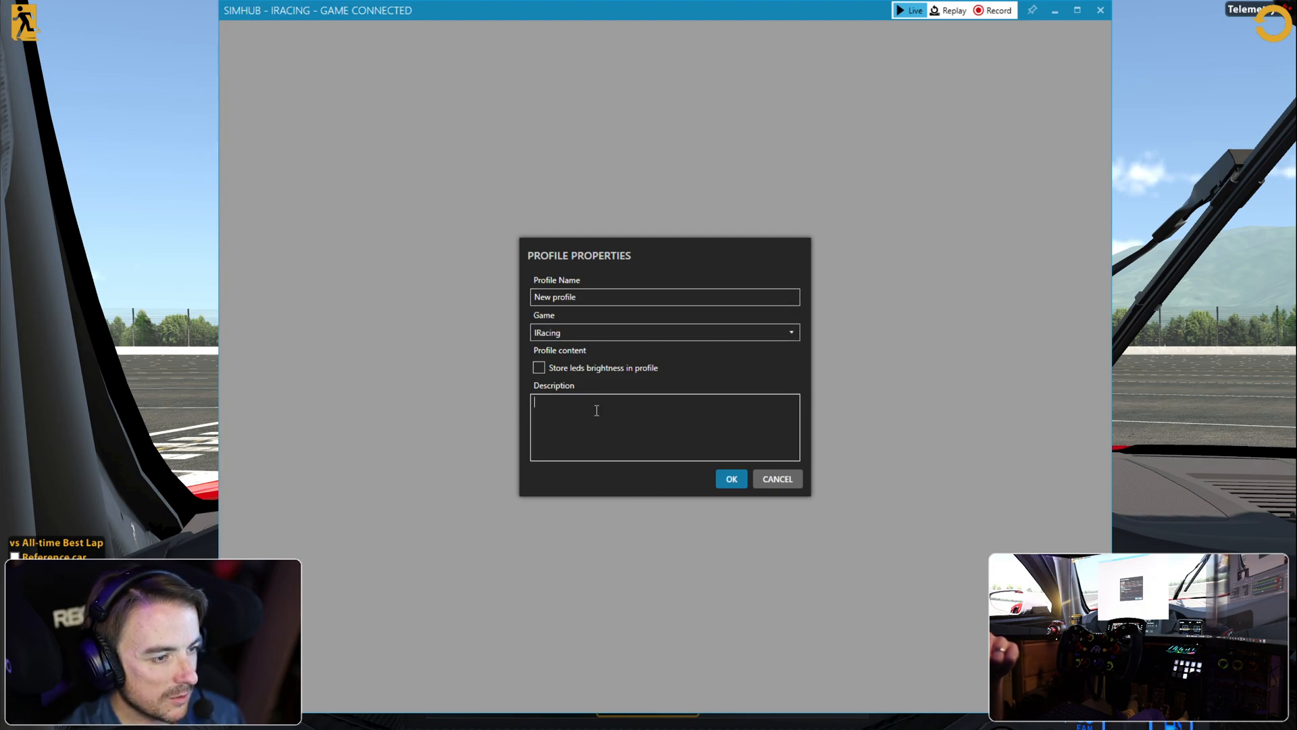
{"action": "triple_click", "coordinate": [664, 296]}
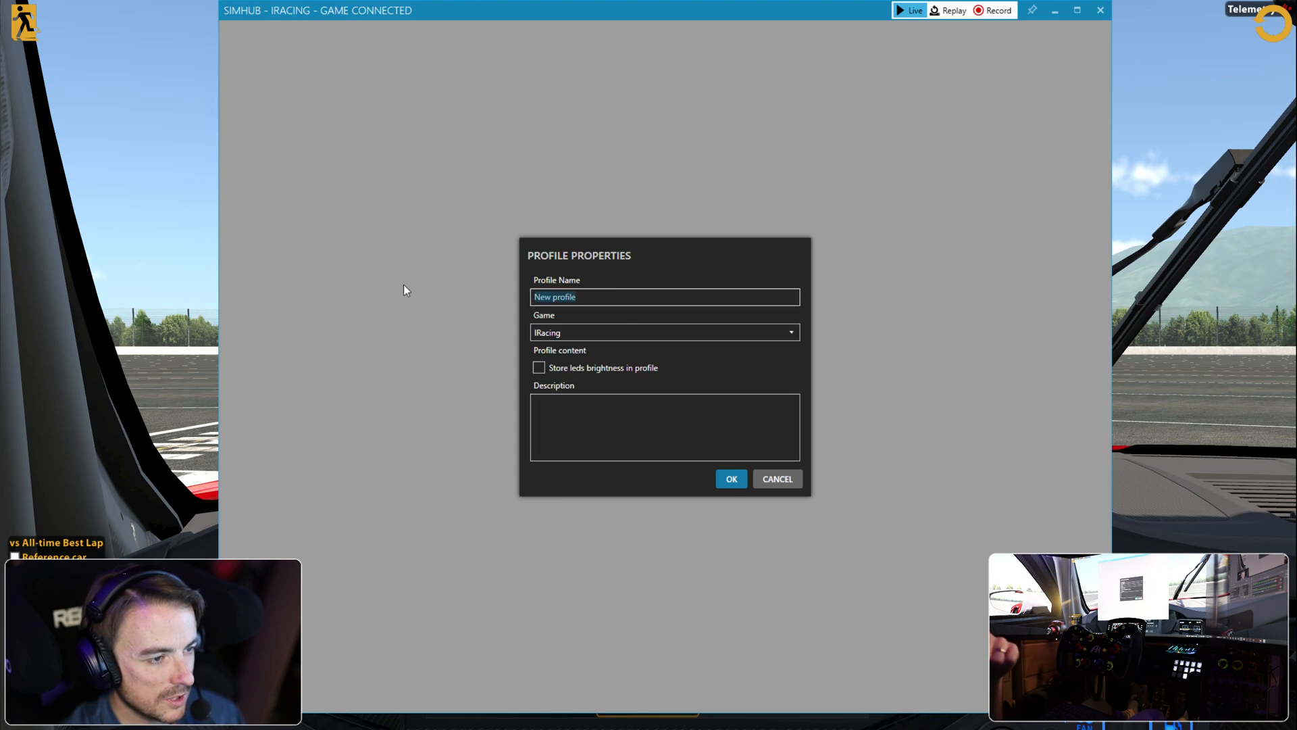
{"action": "type", "text": "Porrsche CUP"}
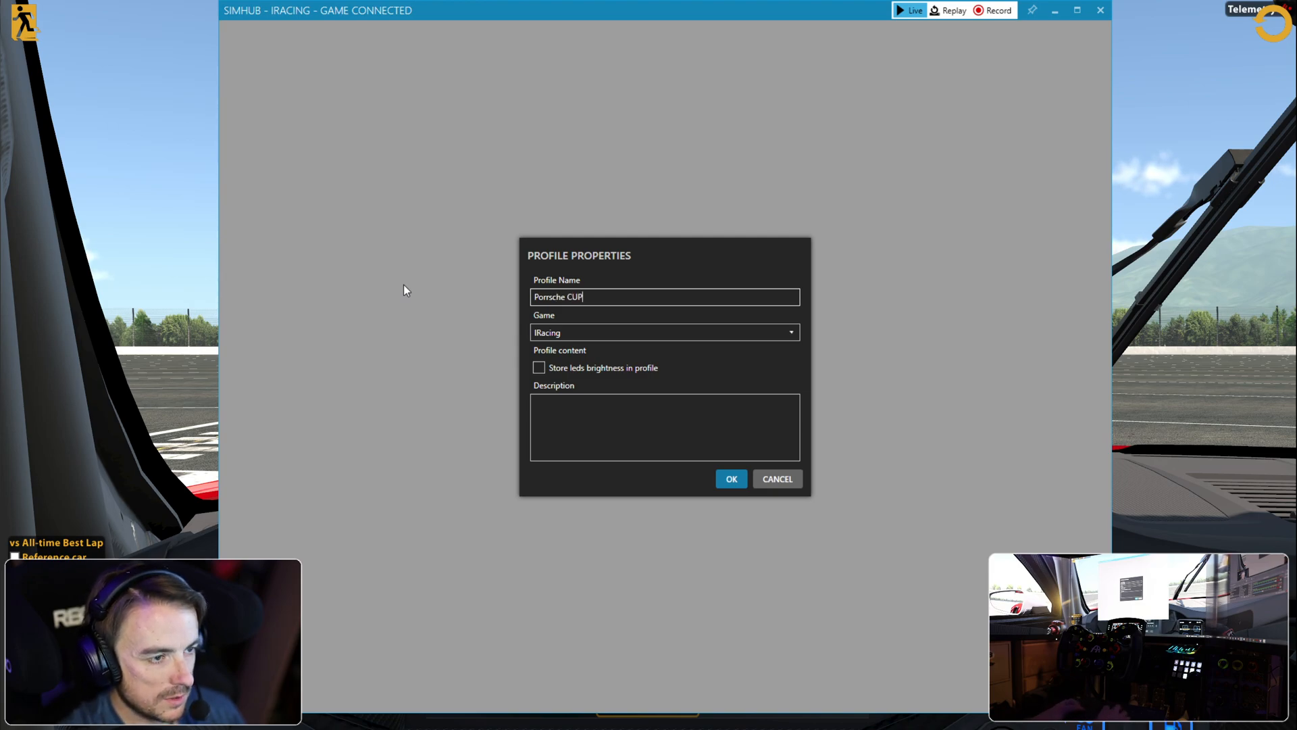
{"action": "key", "text": "Backspace"}
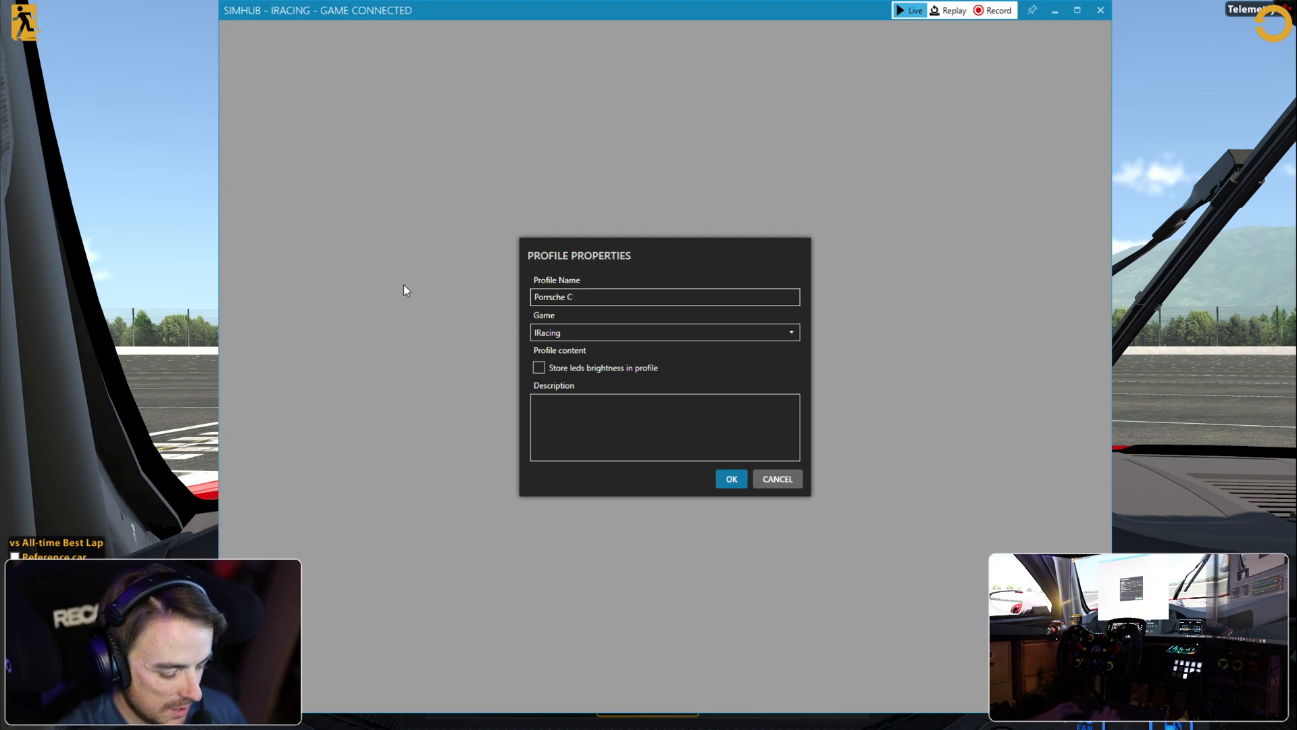
{"action": "type", "text": "up"}
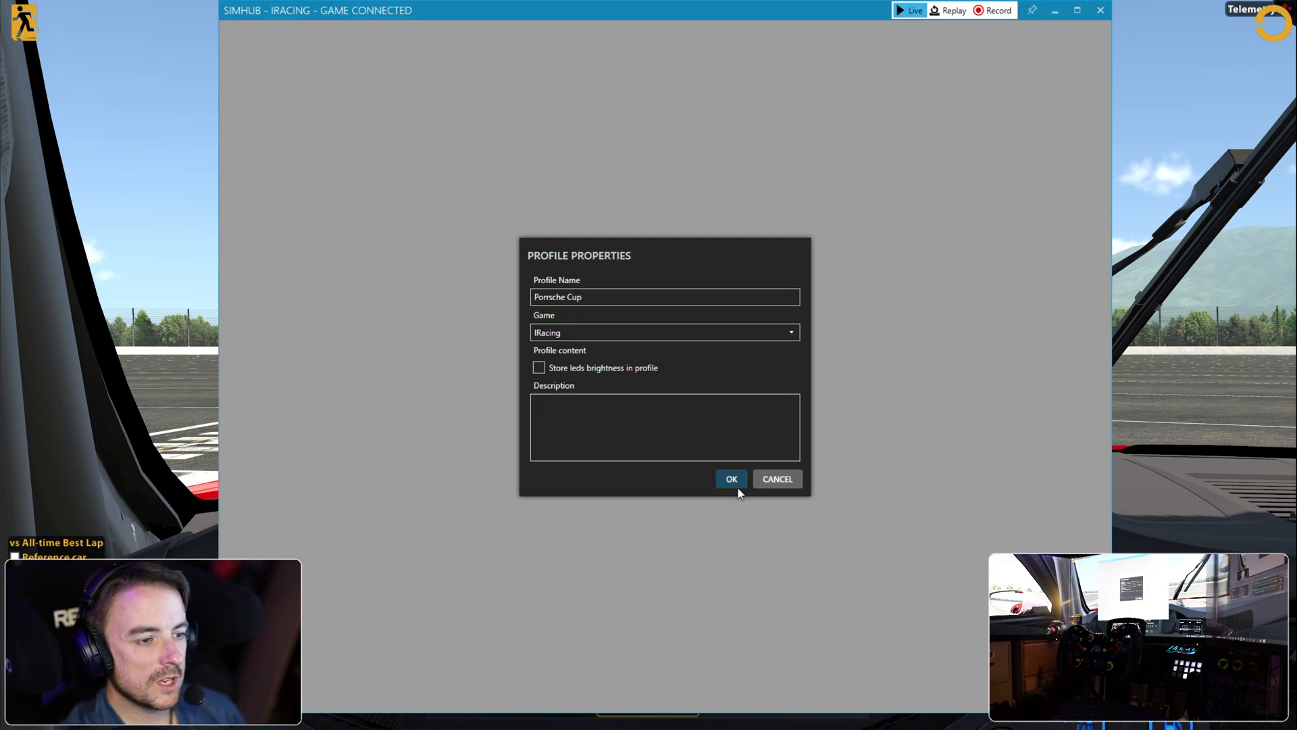
{"action": "left_click", "coordinate": [731, 478]}
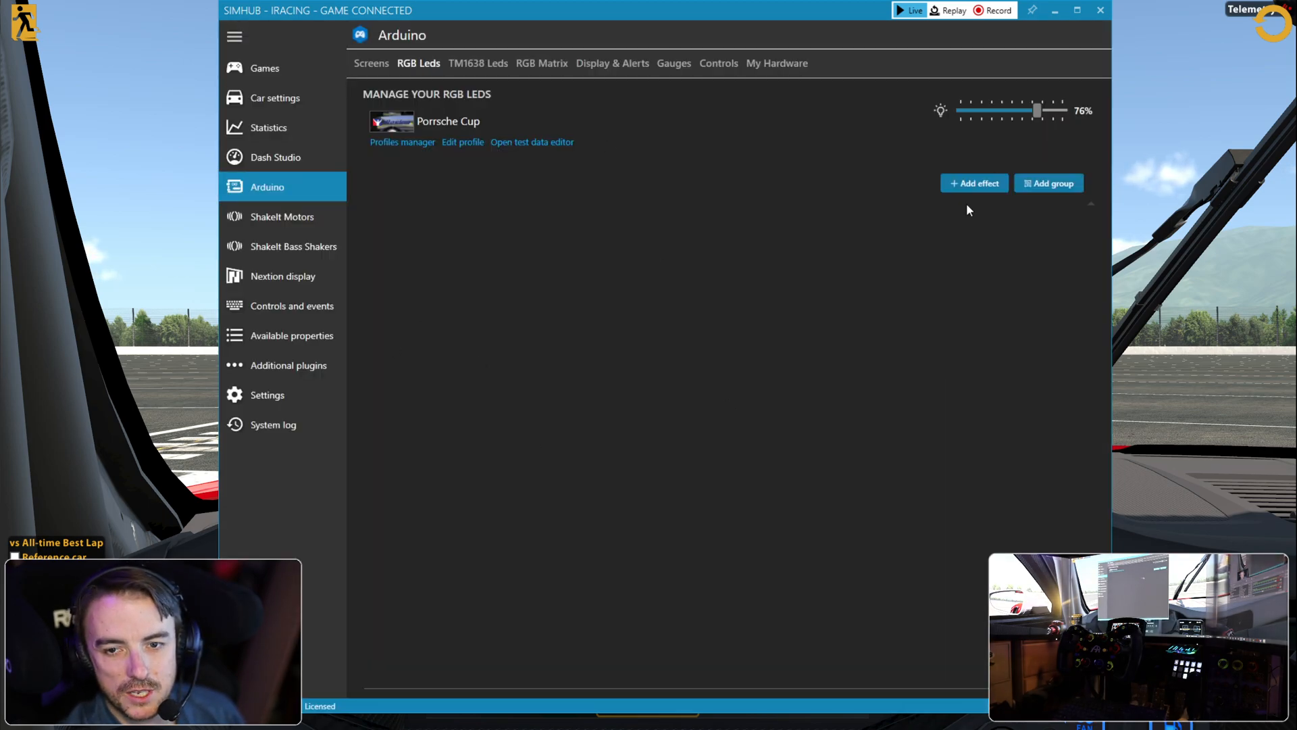
- Add a car-model group for the Porsche 911 GT3 Cup (992), starting at LED 2
{"action": "left_click", "coordinate": [973, 183]}
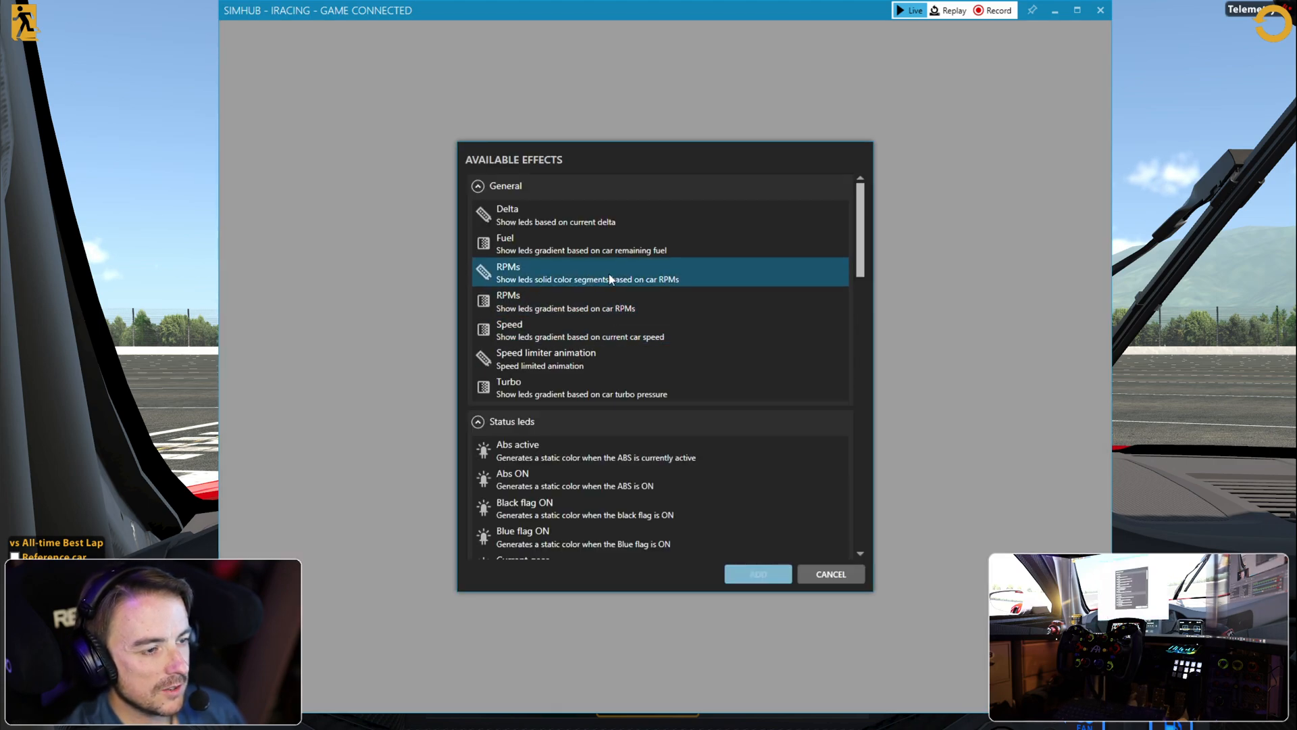
{"action": "scroll", "scroll_direction": "down", "scroll_amount": 3}
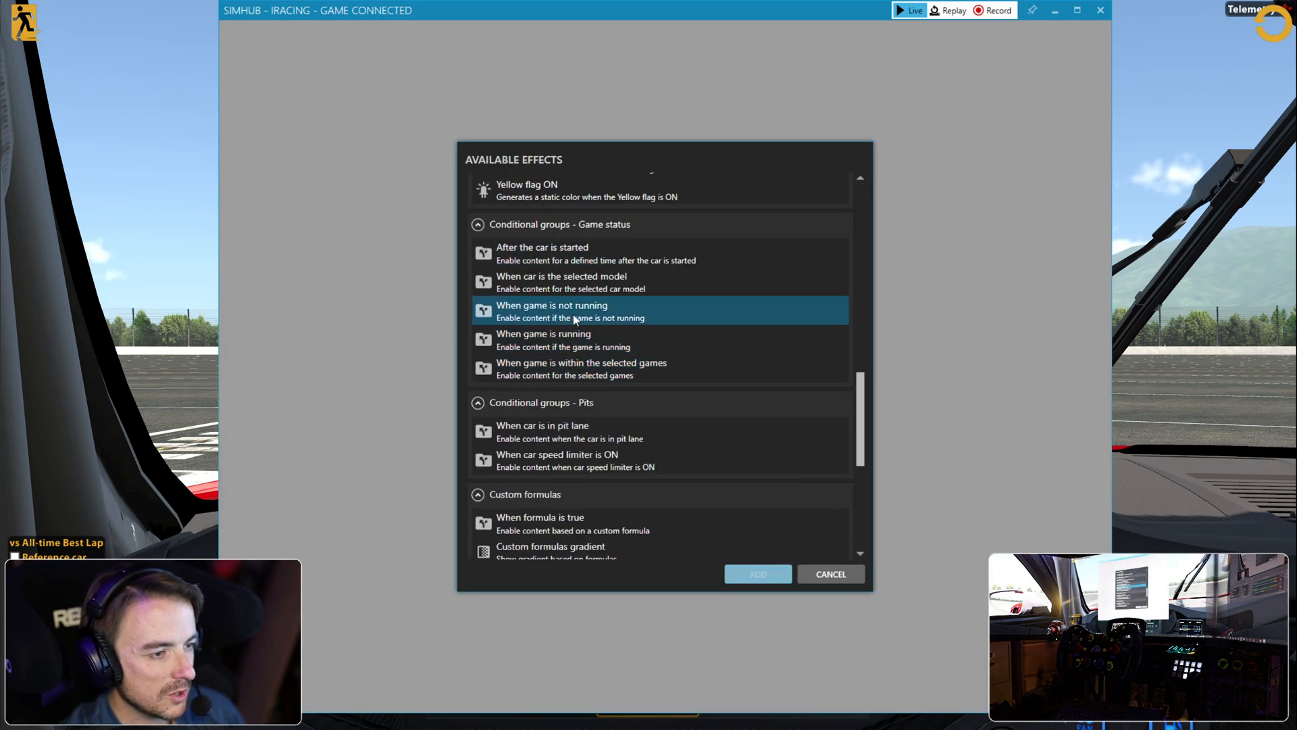
{"action": "left_click", "coordinate": [756, 574]}
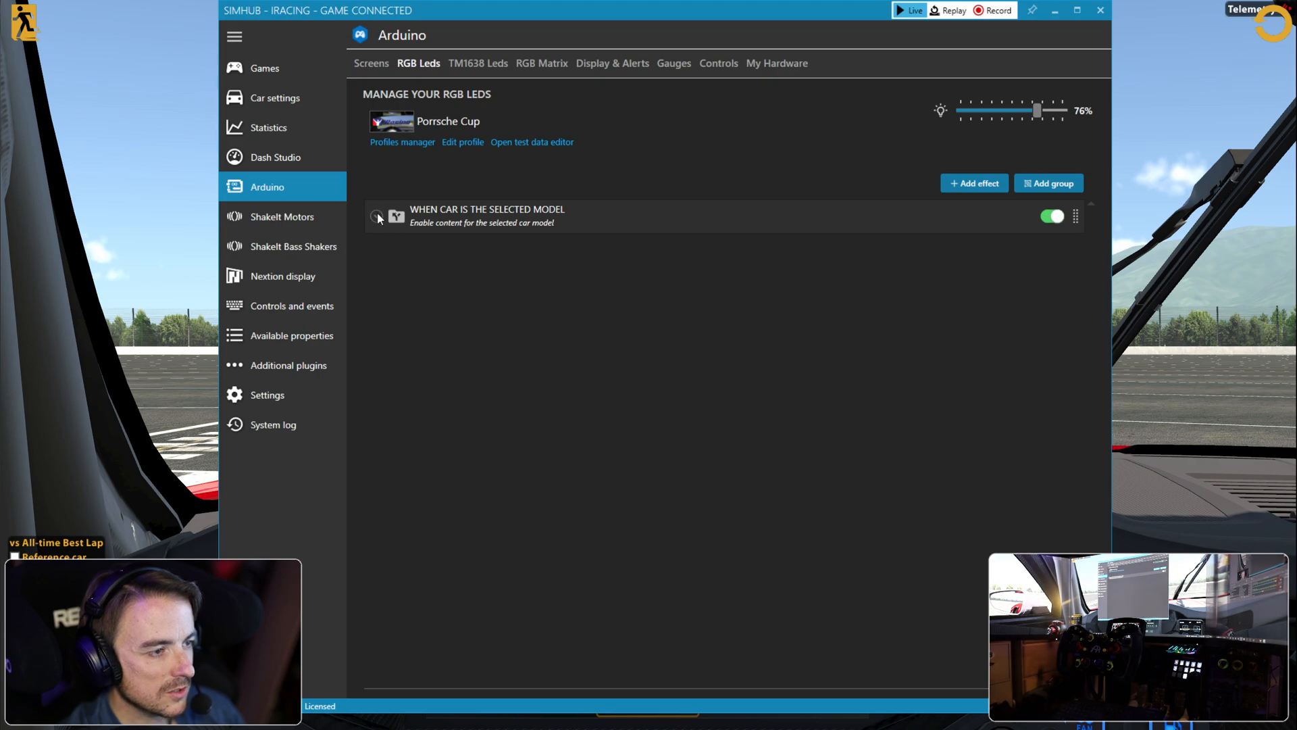
{"action": "left_click", "coordinate": [377, 216]}
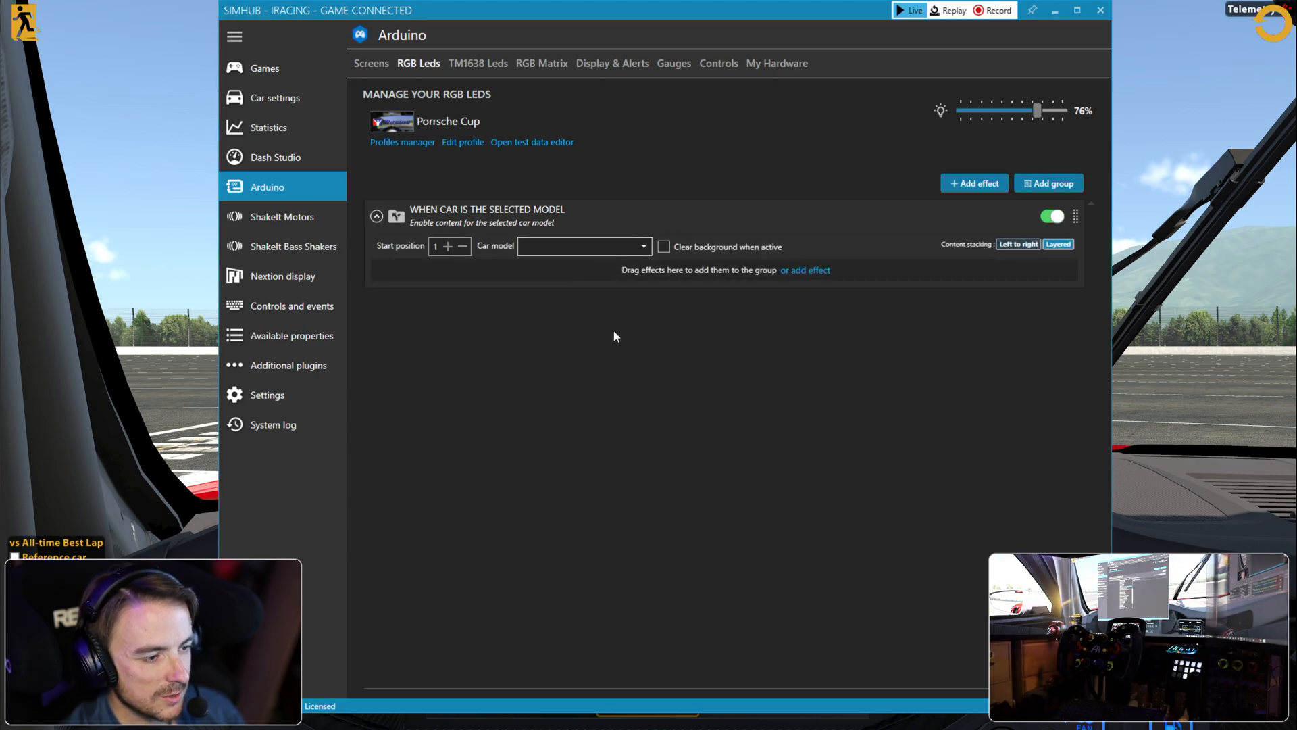
{"action": "left_click", "coordinate": [583, 245]}
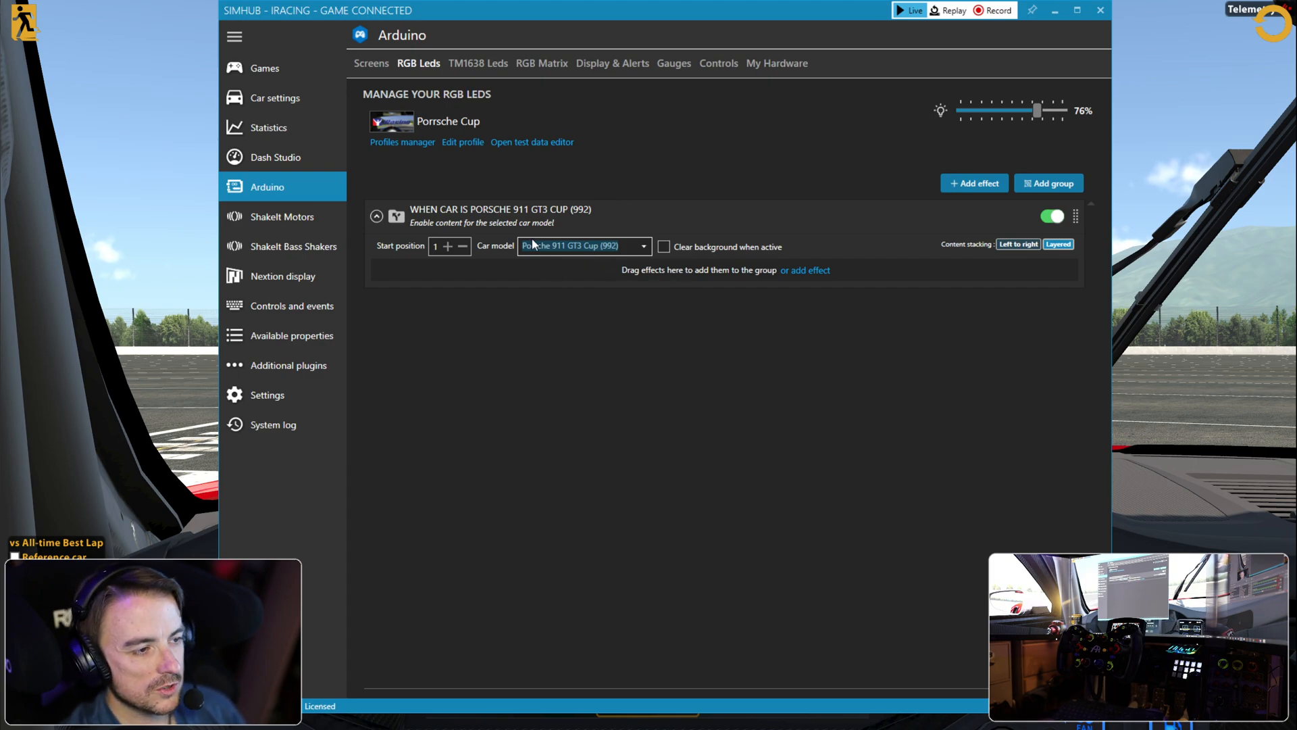
{"action": "left_click", "coordinate": [447, 247]}
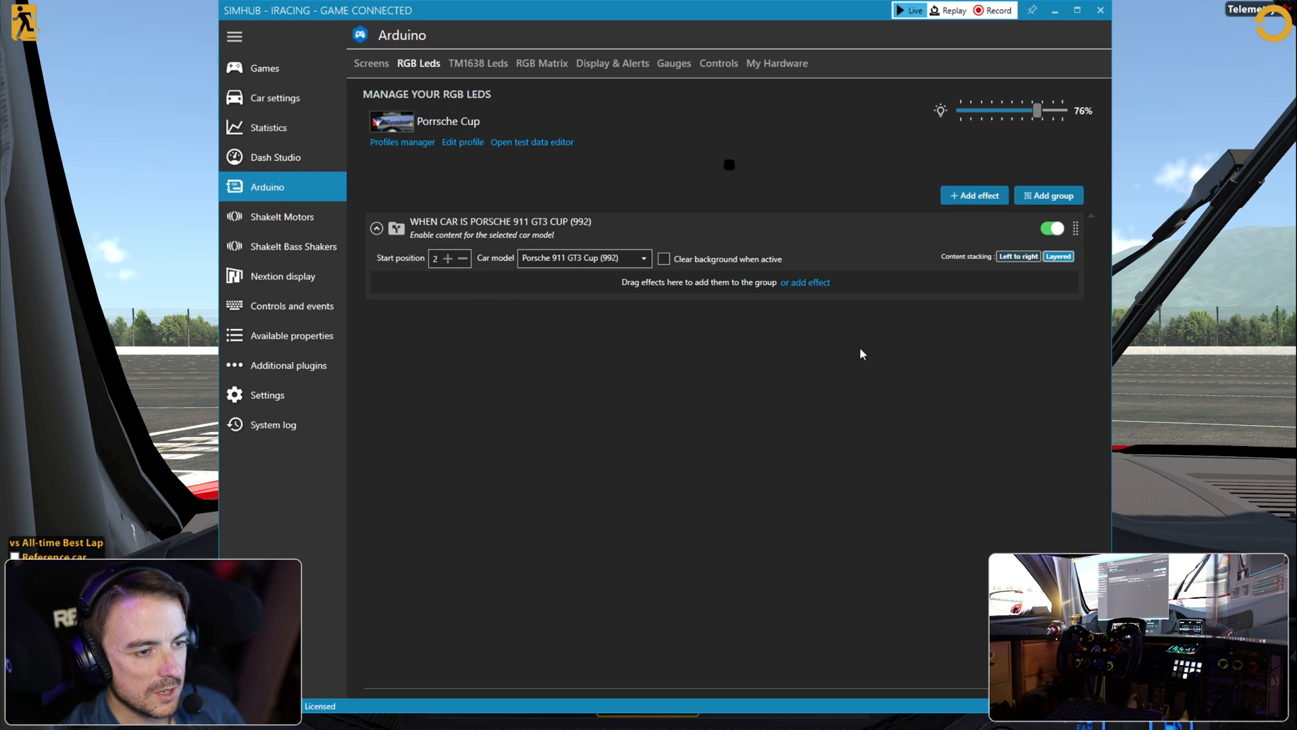
{"action": "mouse_move", "coordinate": [698, 299]}
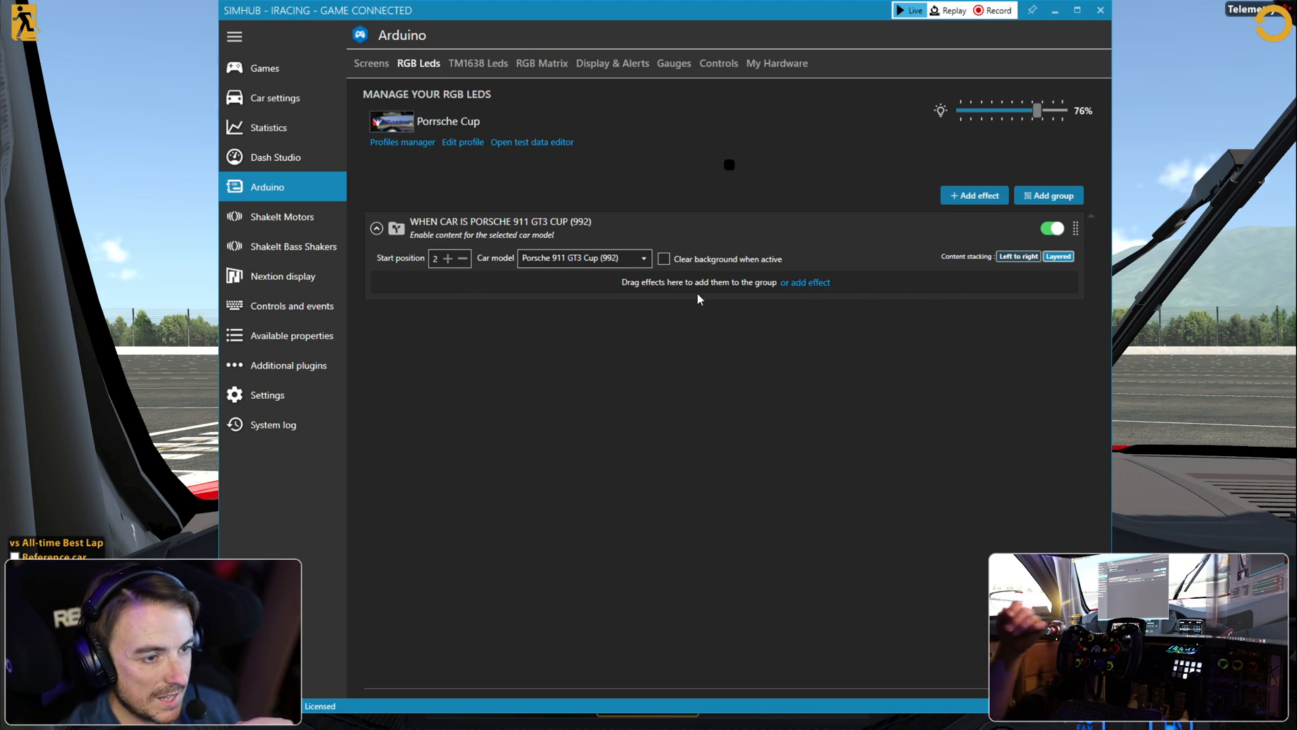
- Add an RPMs gradient effect (0% to 100%) inside the Porsche 911 GT3 Cup group
{"action": "left_click", "coordinate": [804, 282]}
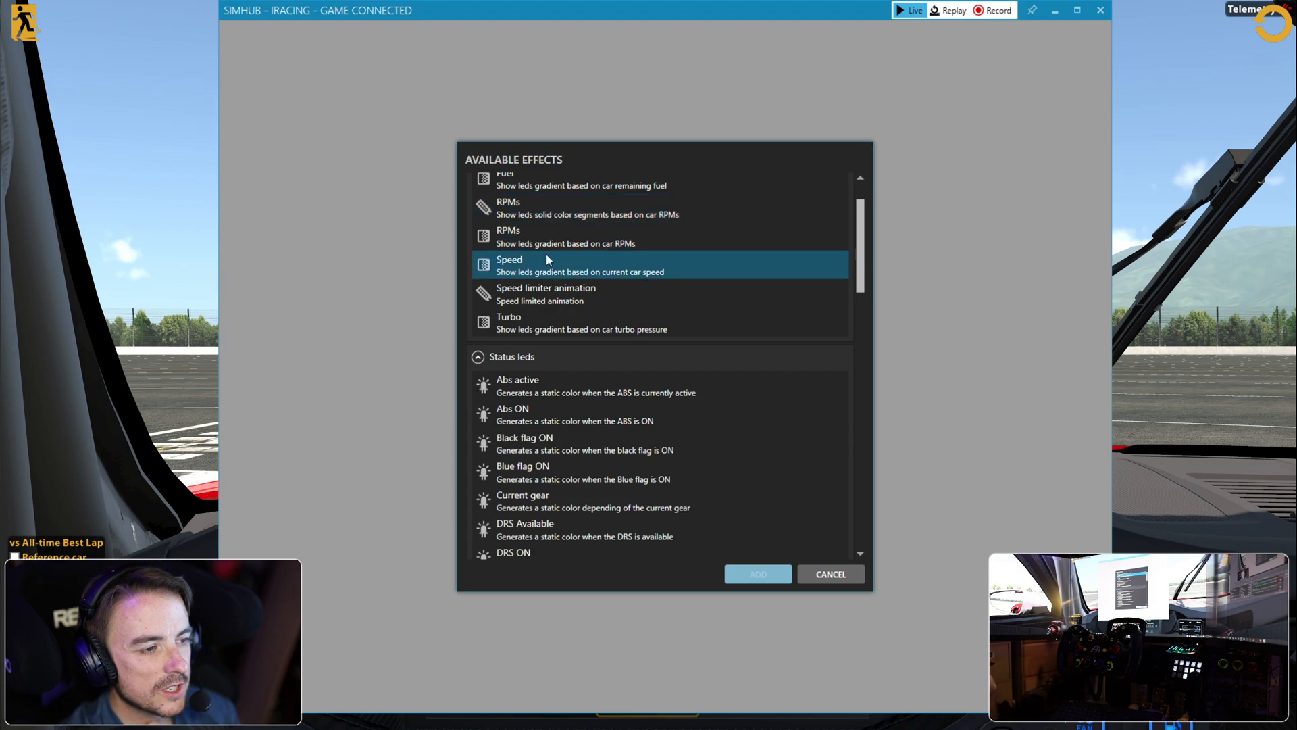
{"action": "left_click", "coordinate": [564, 236]}
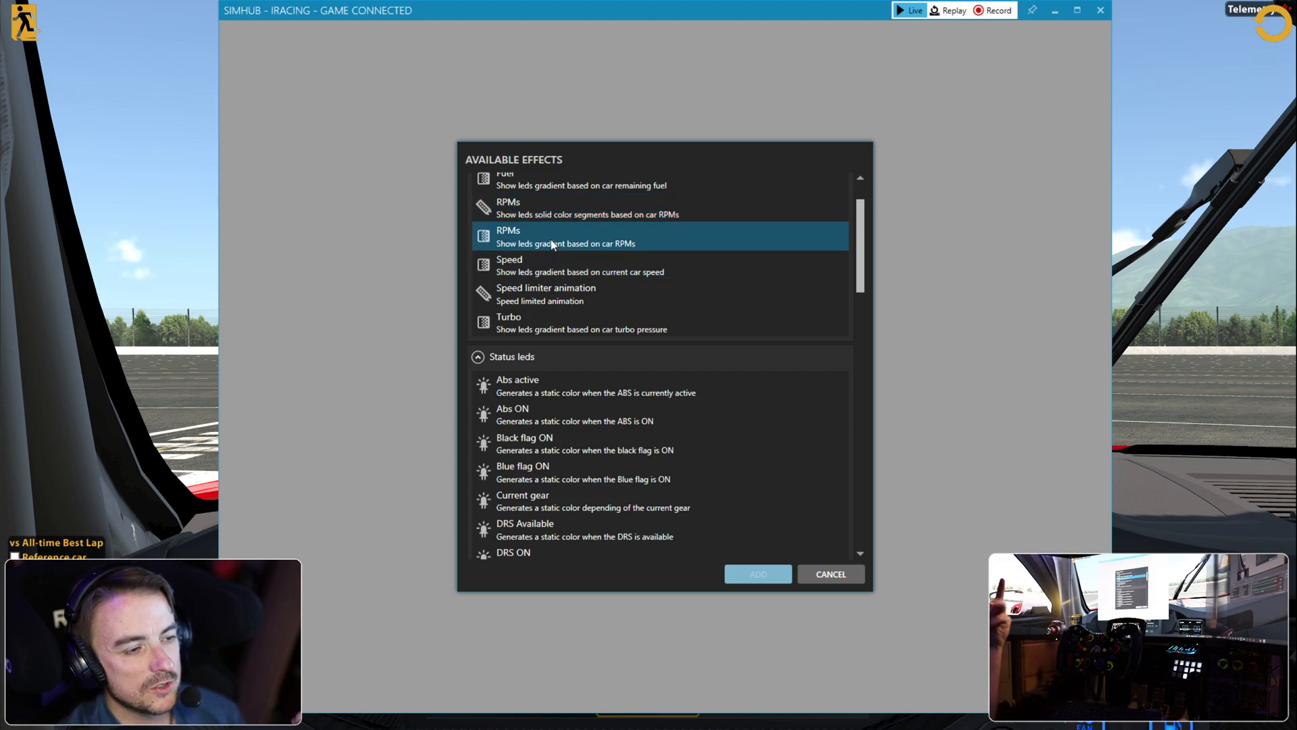
{"action": "left_click", "coordinate": [756, 574]}
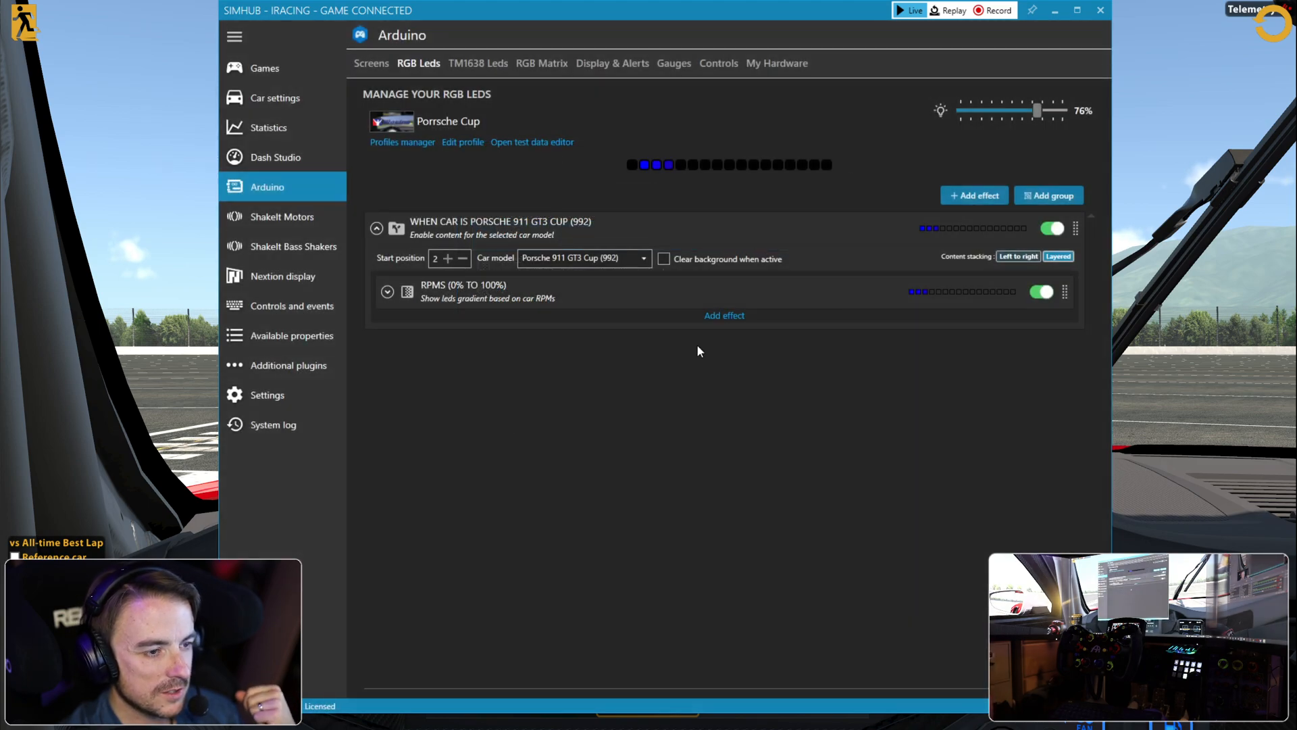
- Set the RPMs effect's LED count to 8 and raise its minimum RPM to 100%
{"action": "left_click", "coordinate": [387, 292]}
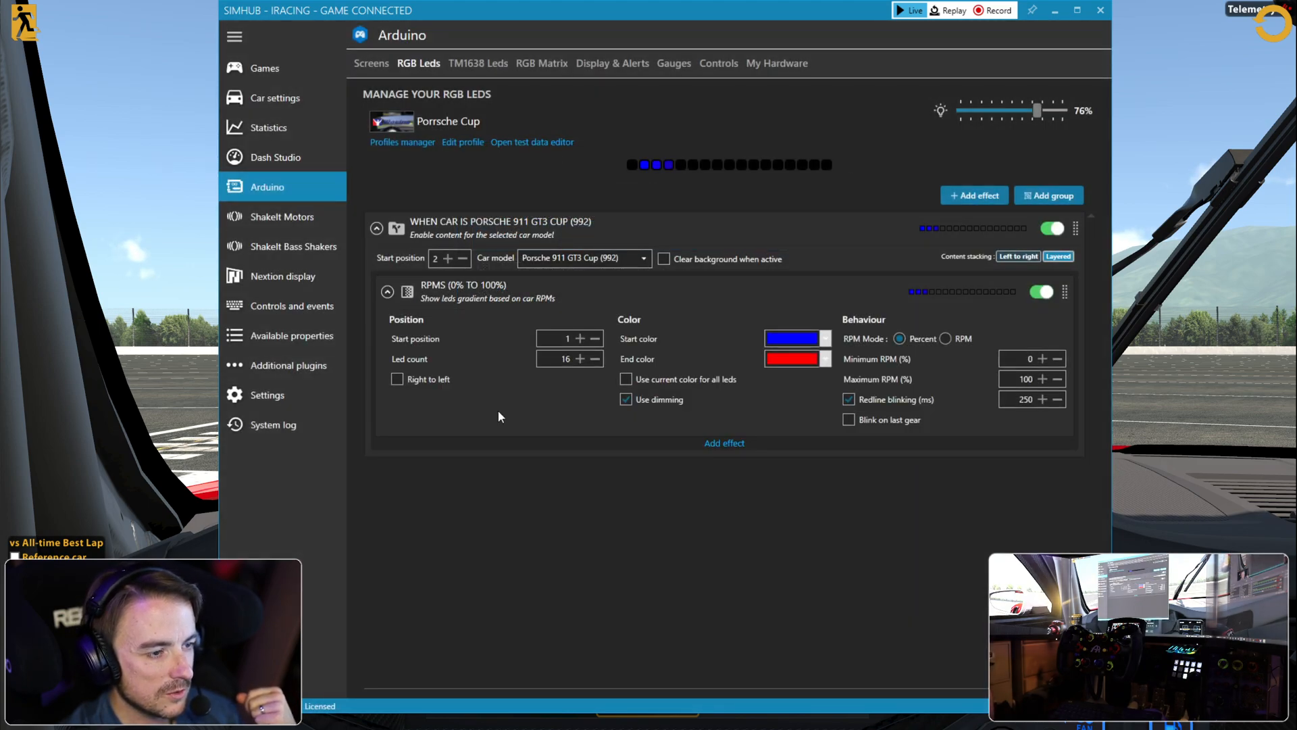
{"action": "left_click", "coordinate": [579, 358]}
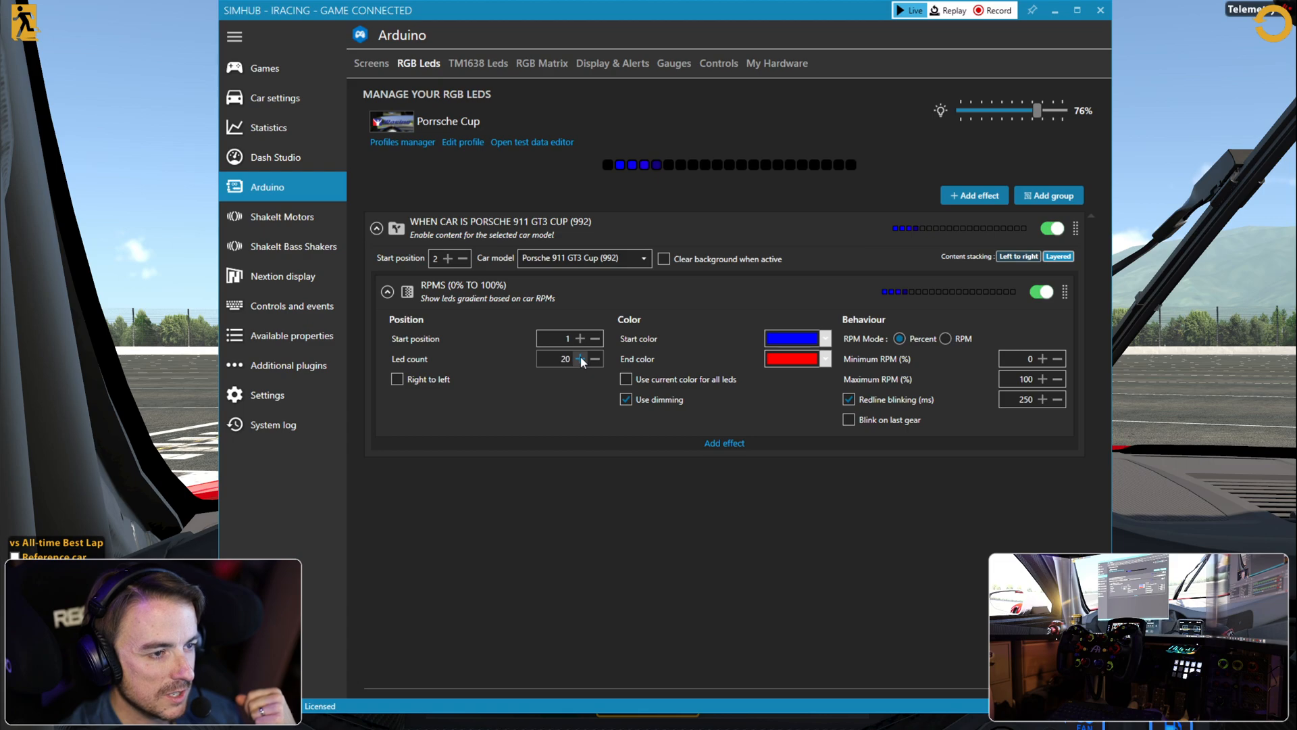
{"action": "left_click", "coordinate": [594, 358]}
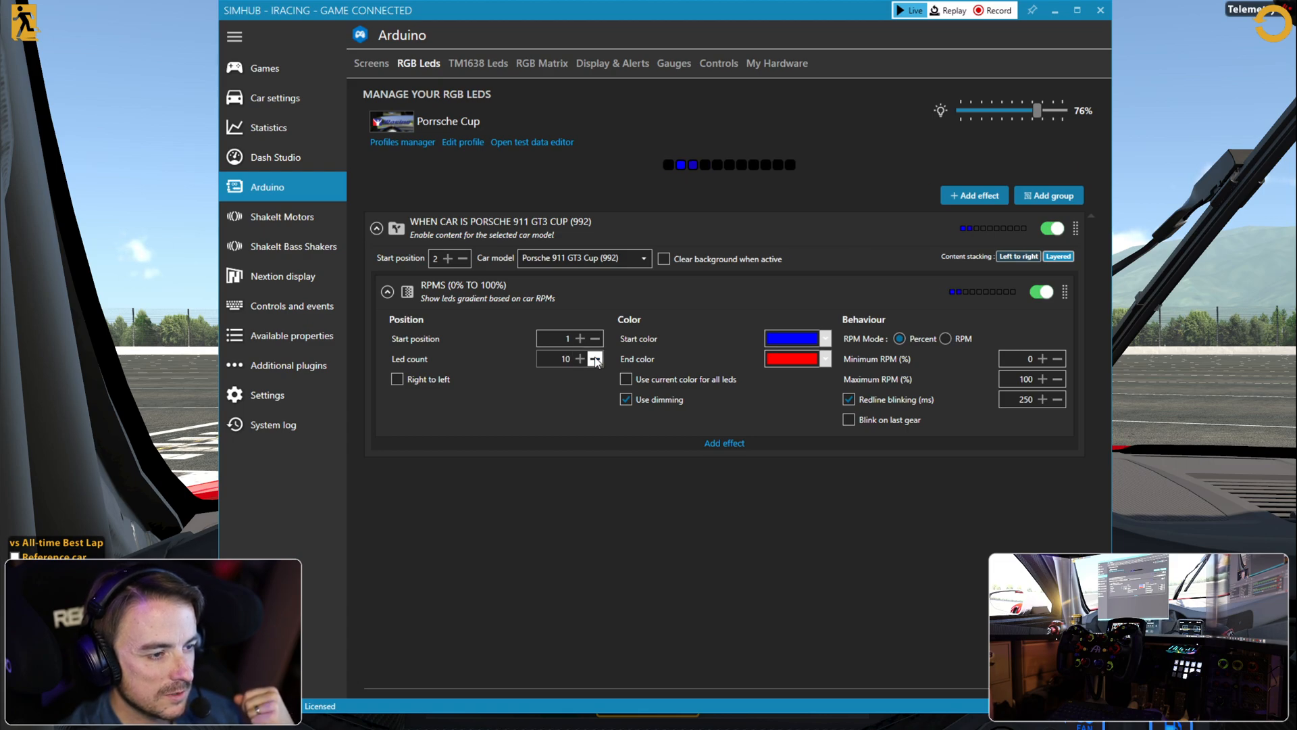
{"action": "left_click", "coordinate": [595, 358]}
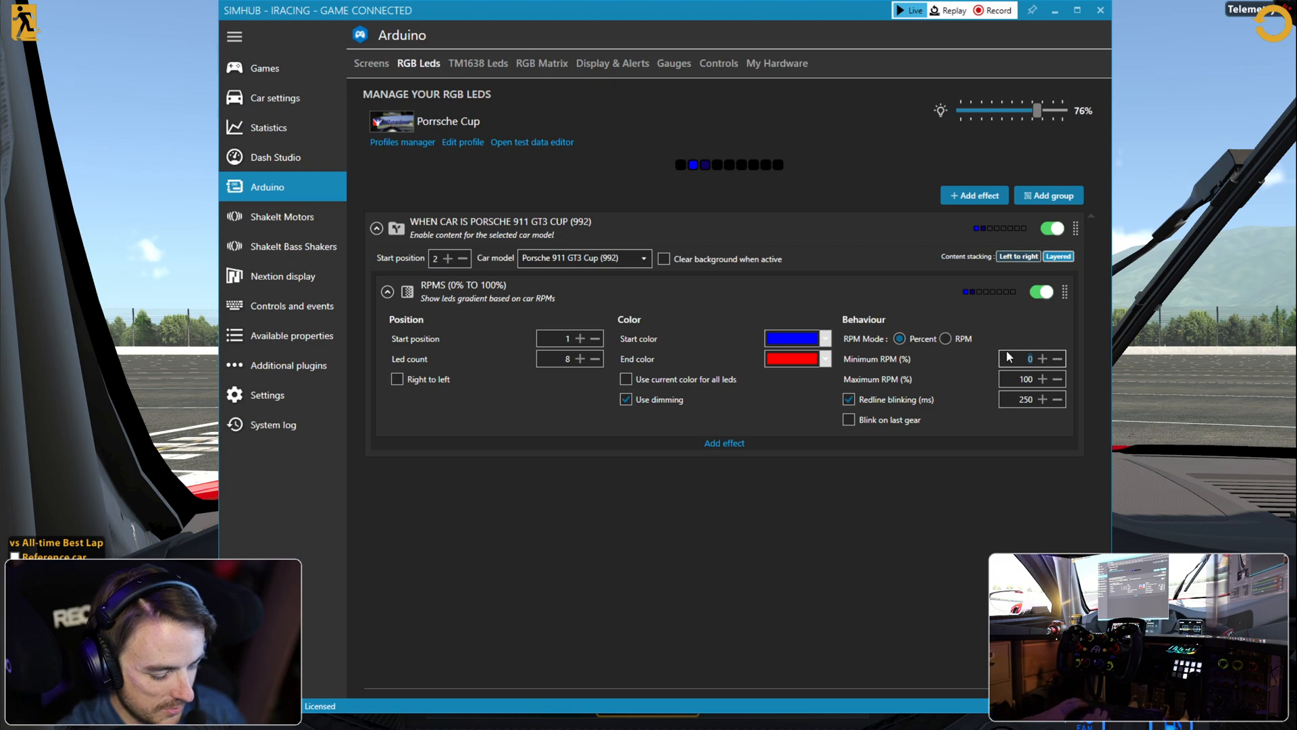
{"action": "left_click", "coordinate": [1046, 358]}
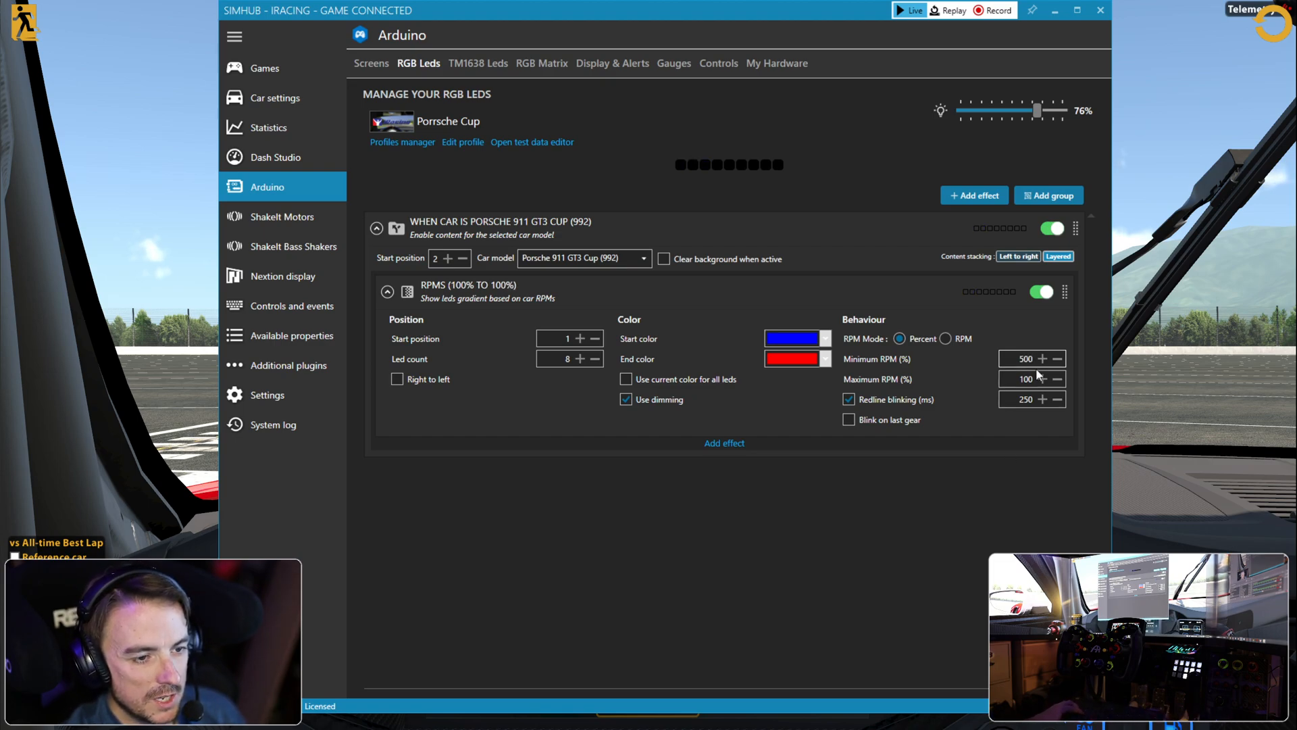
{"action": "left_click", "coordinate": [1054, 359]}
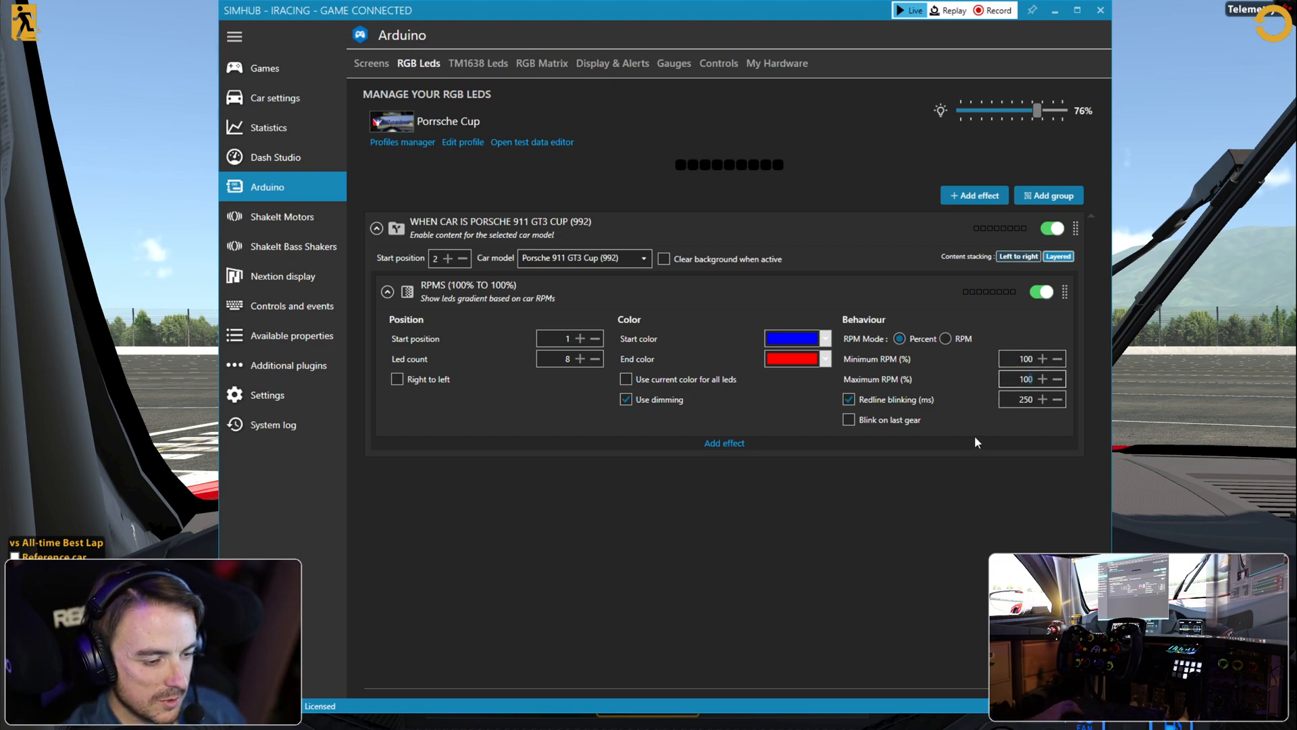
{"action": "mouse_move", "coordinate": [974, 432]}
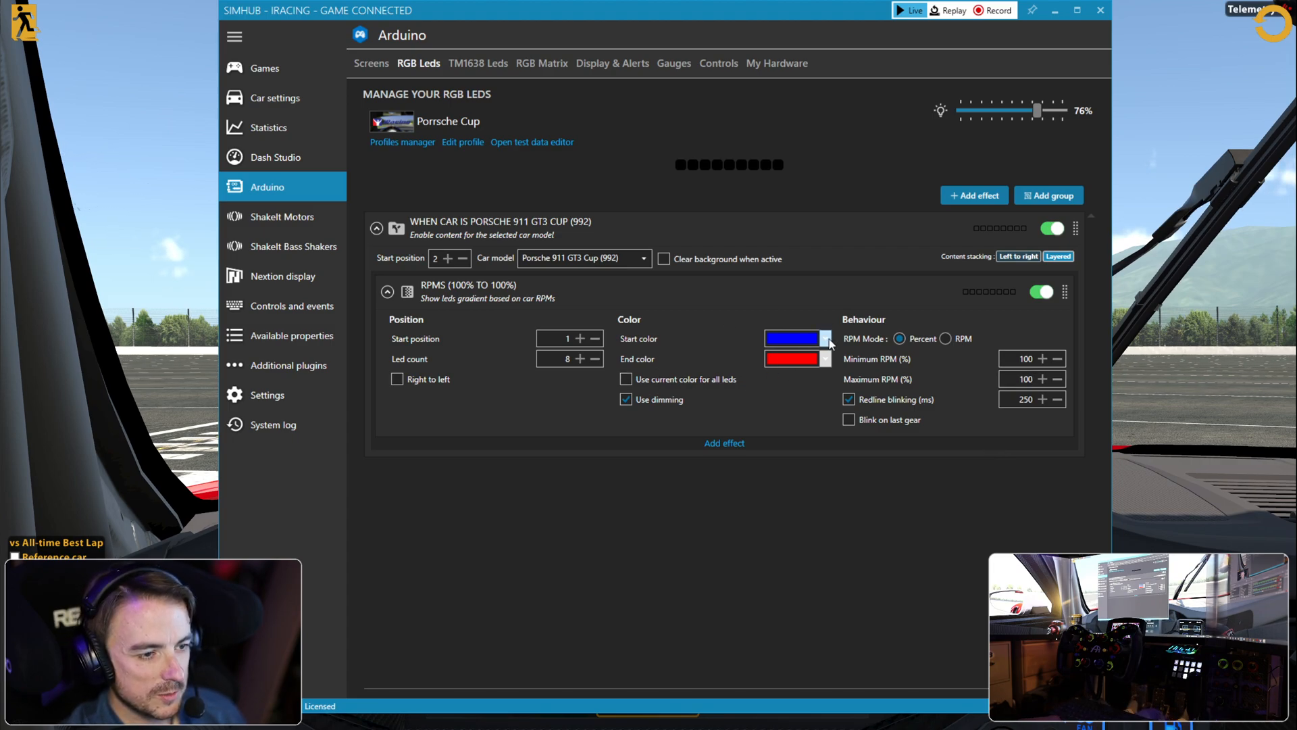
- Set a green start colour, absolute RPM mode, minimum 500 and maximum 8700 RPM
{"action": "left_click", "coordinate": [794, 338]}
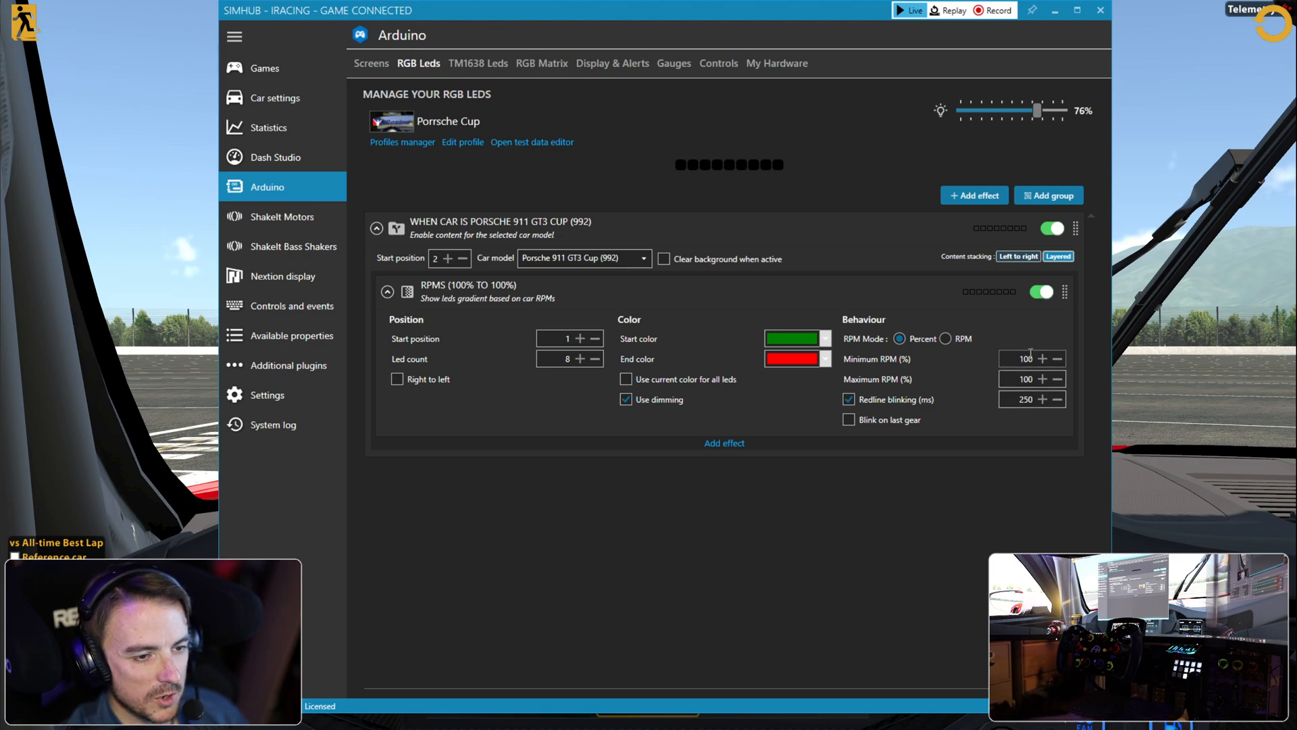
{"action": "left_click", "coordinate": [947, 339]}
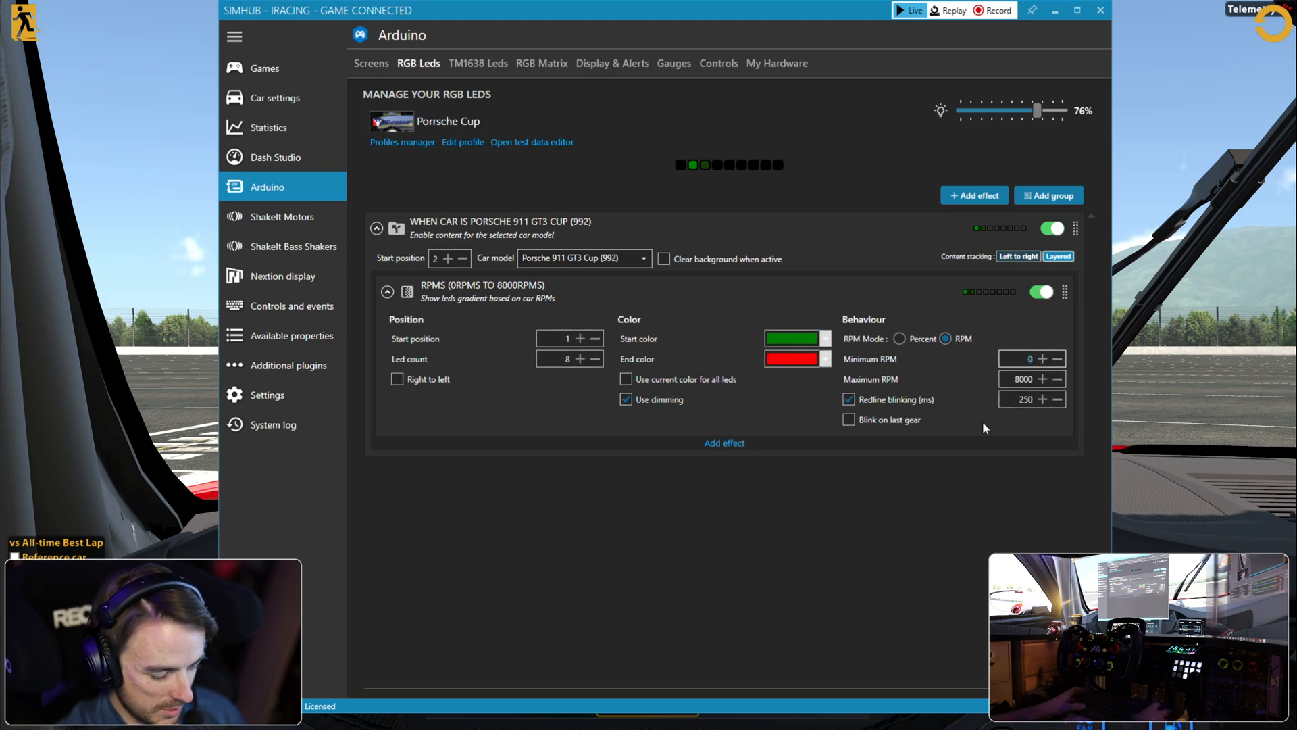
{"action": "type", "text": "500"}
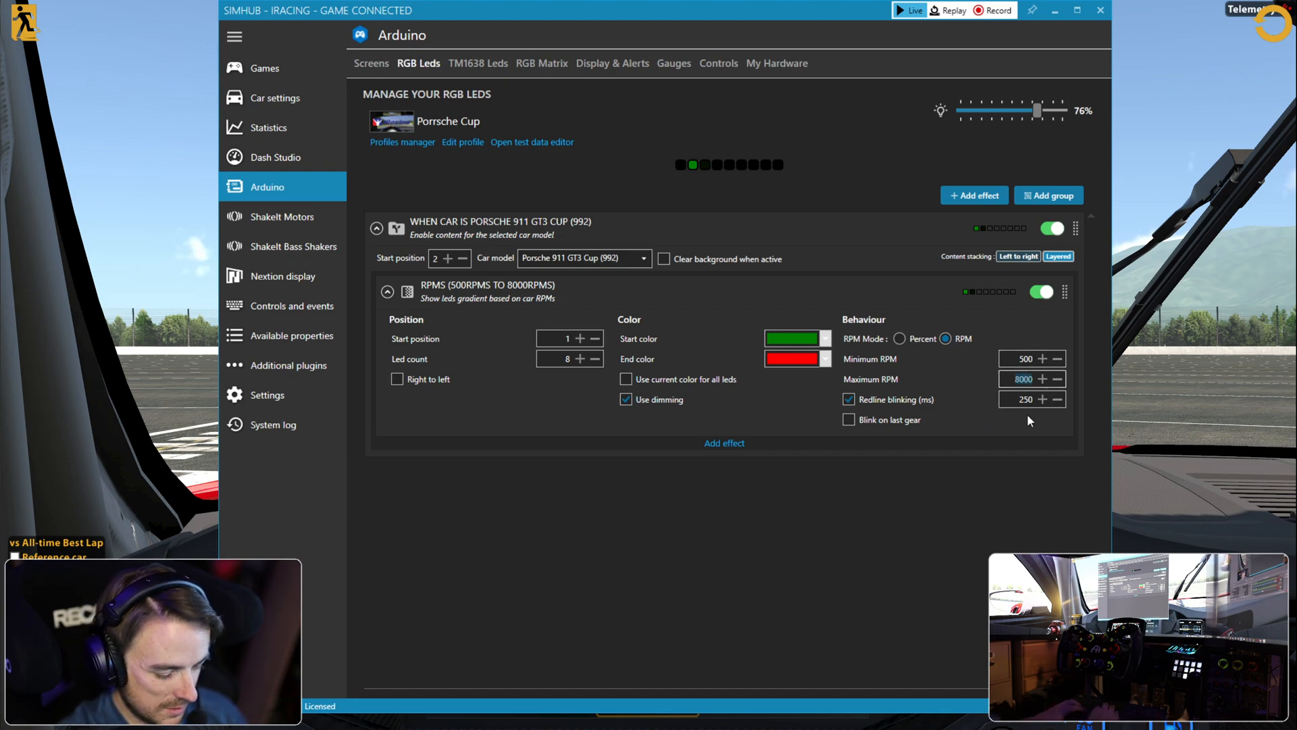
{"action": "left_click", "coordinate": [1048, 379]}
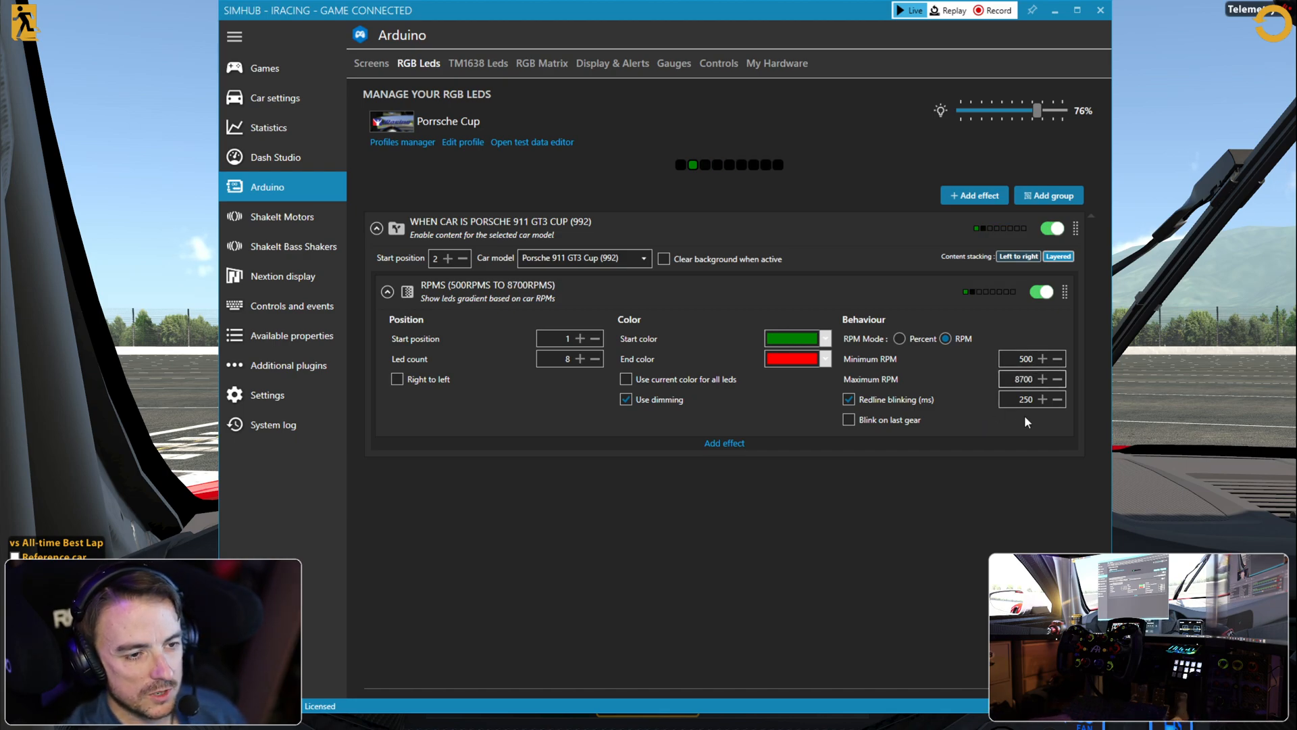